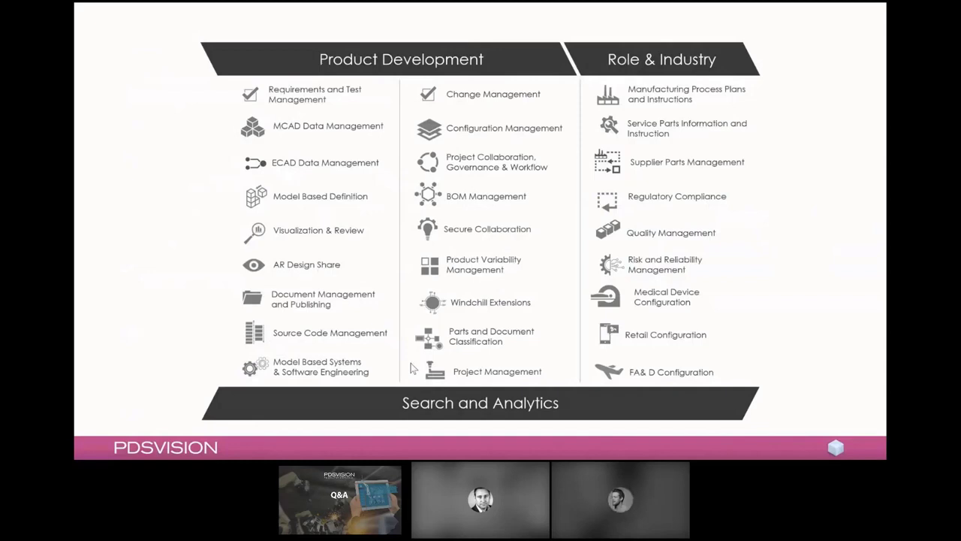
mouse_move(417, 365)
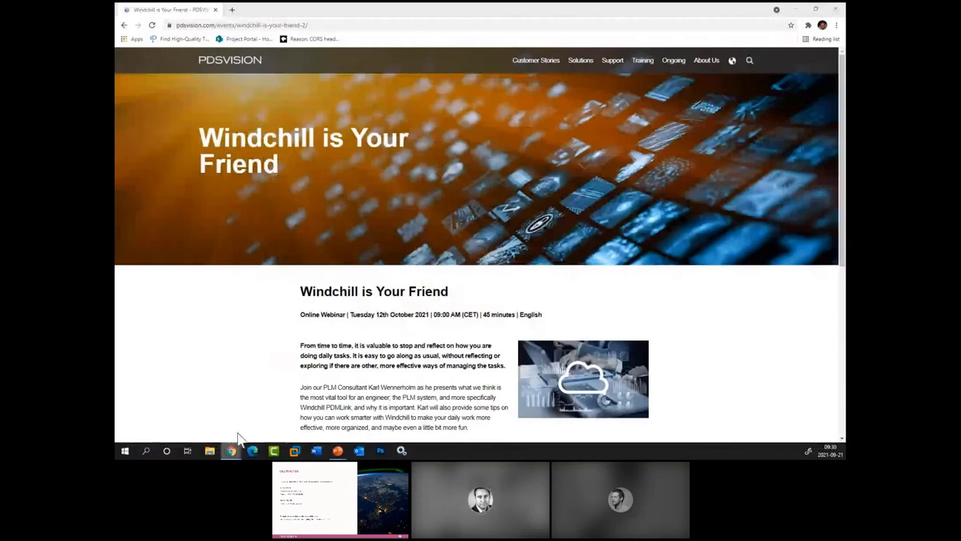
mouse_move(219, 73)
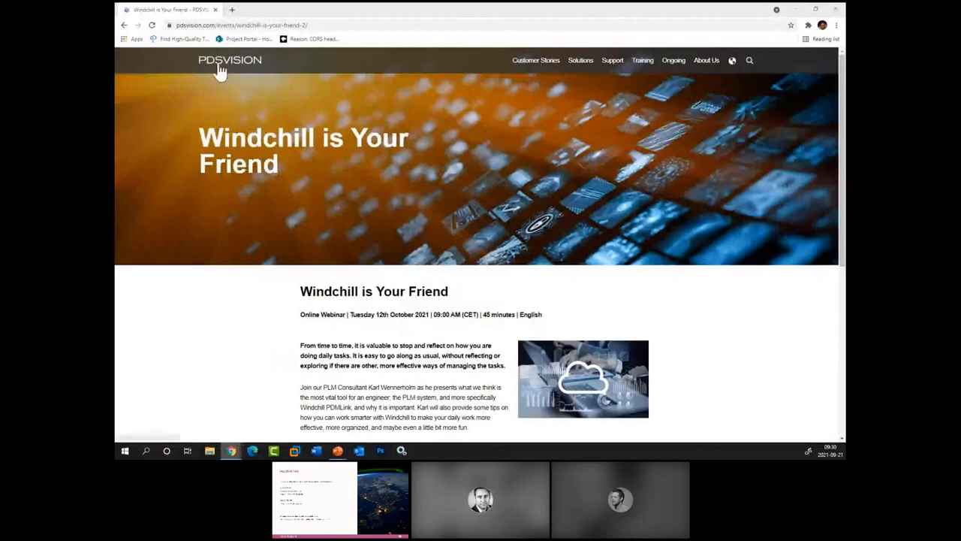
From the PDSVision home page, reach On Demand Webinars via the Ongoing menu and reveal the recorded webinar cards.
click(230, 60)
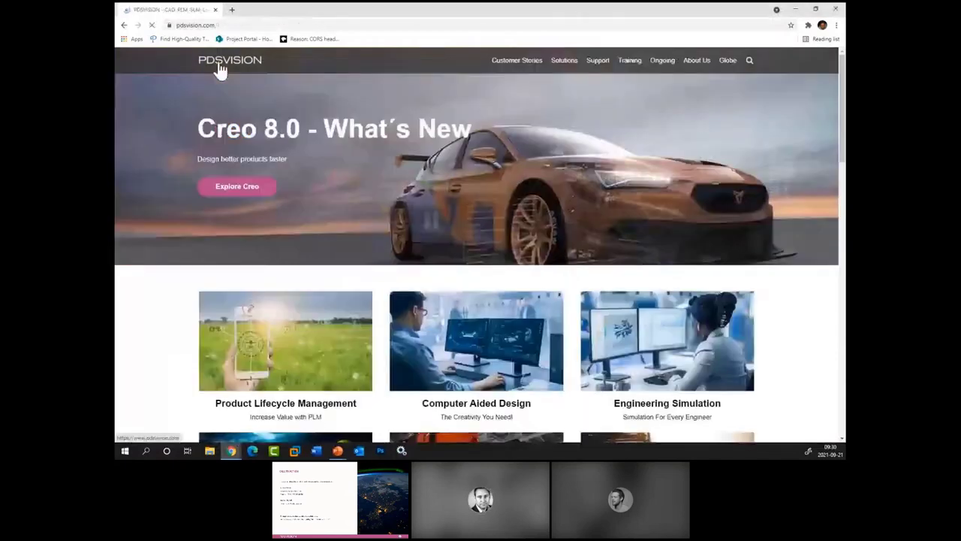
click(662, 60)
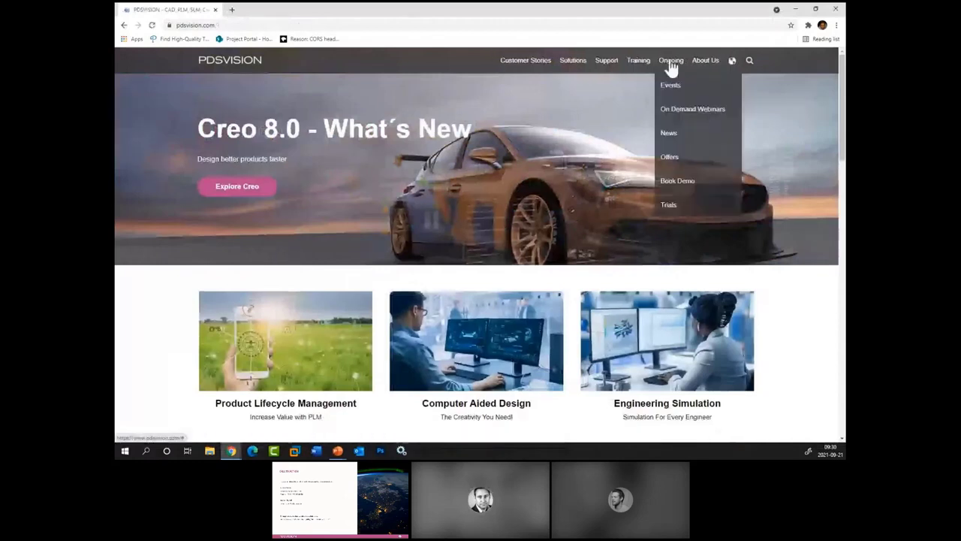
mouse_move(670, 84)
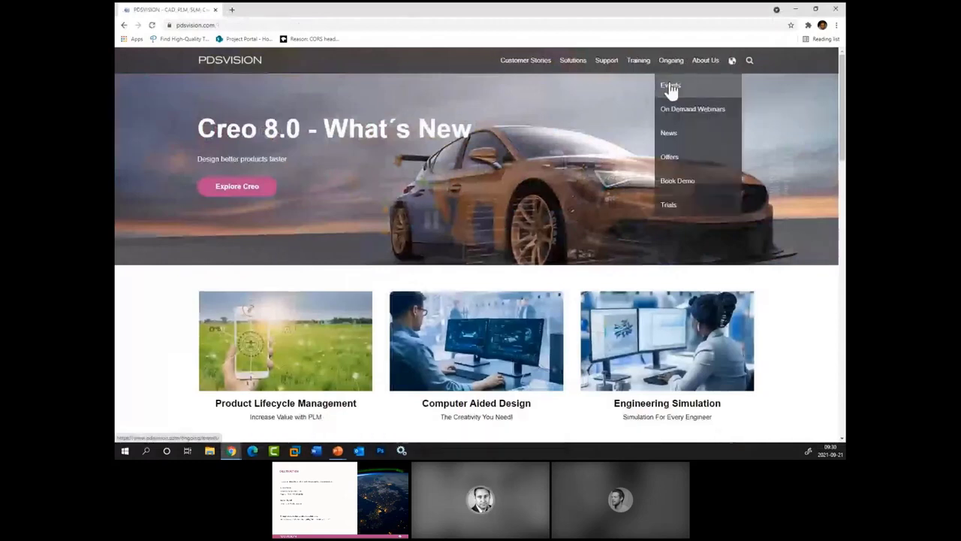
mouse_move(688, 108)
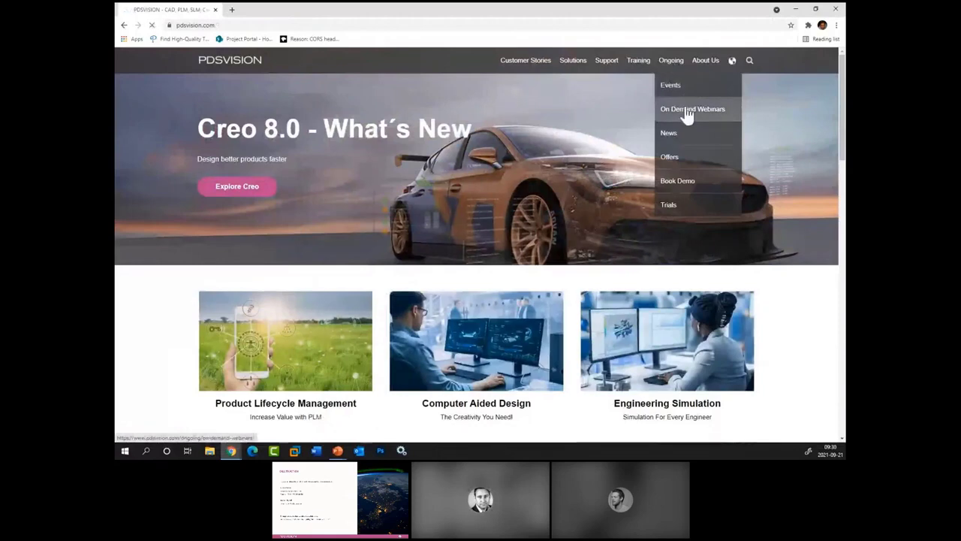
click(692, 109)
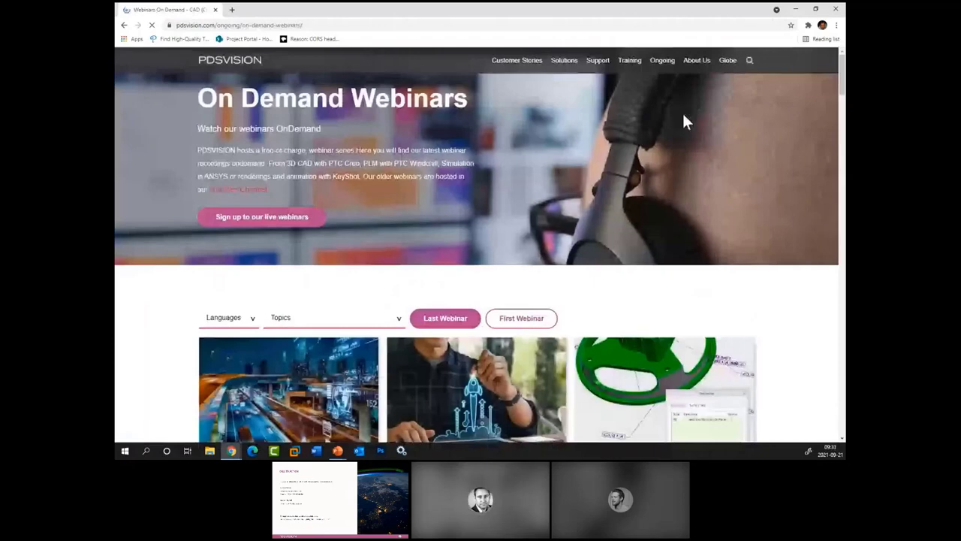
scroll(down, 3)
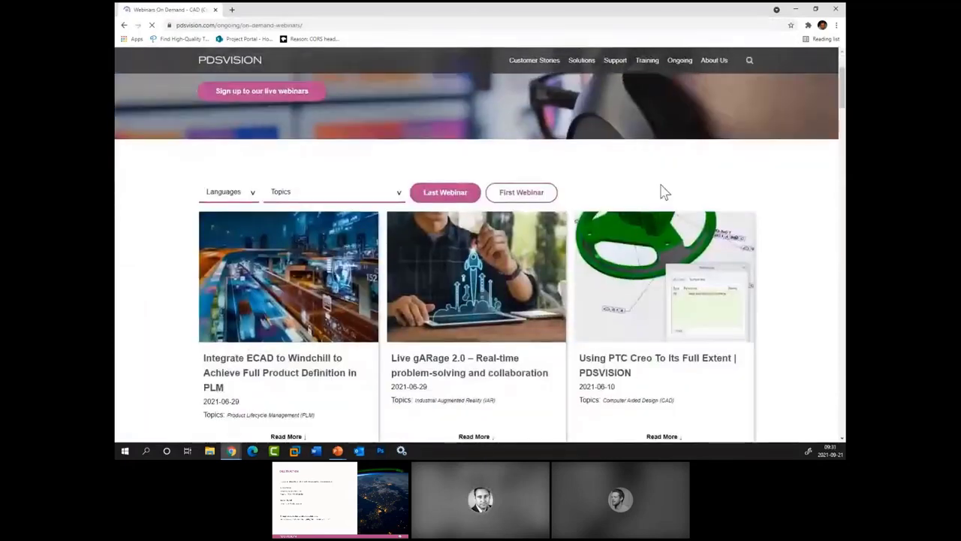
scroll(down, 3)
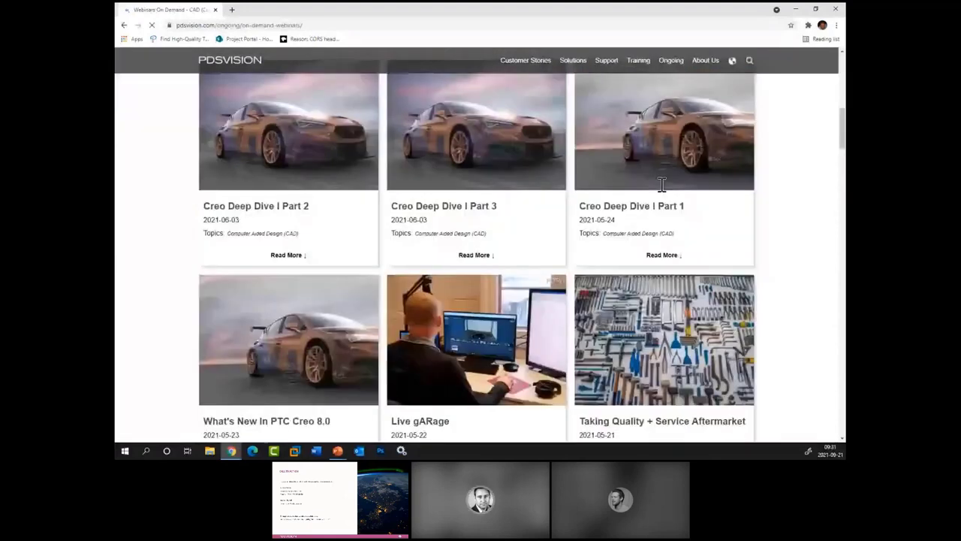
mouse_move(781, 155)
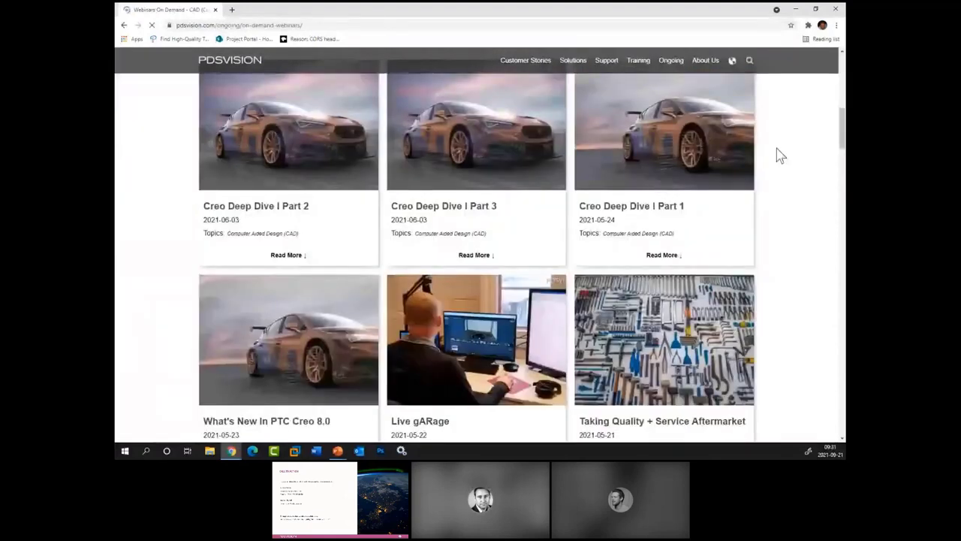